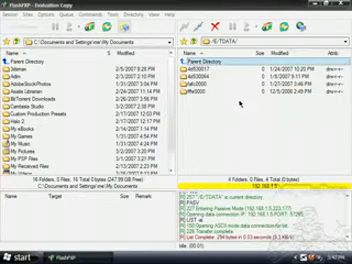
Select the folder ending in 64 in the remote /E/TDATA/ listing.
click(230, 80)
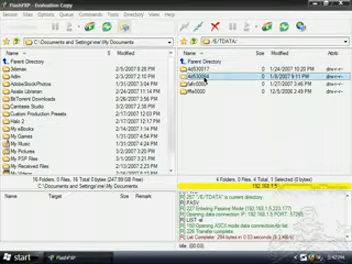